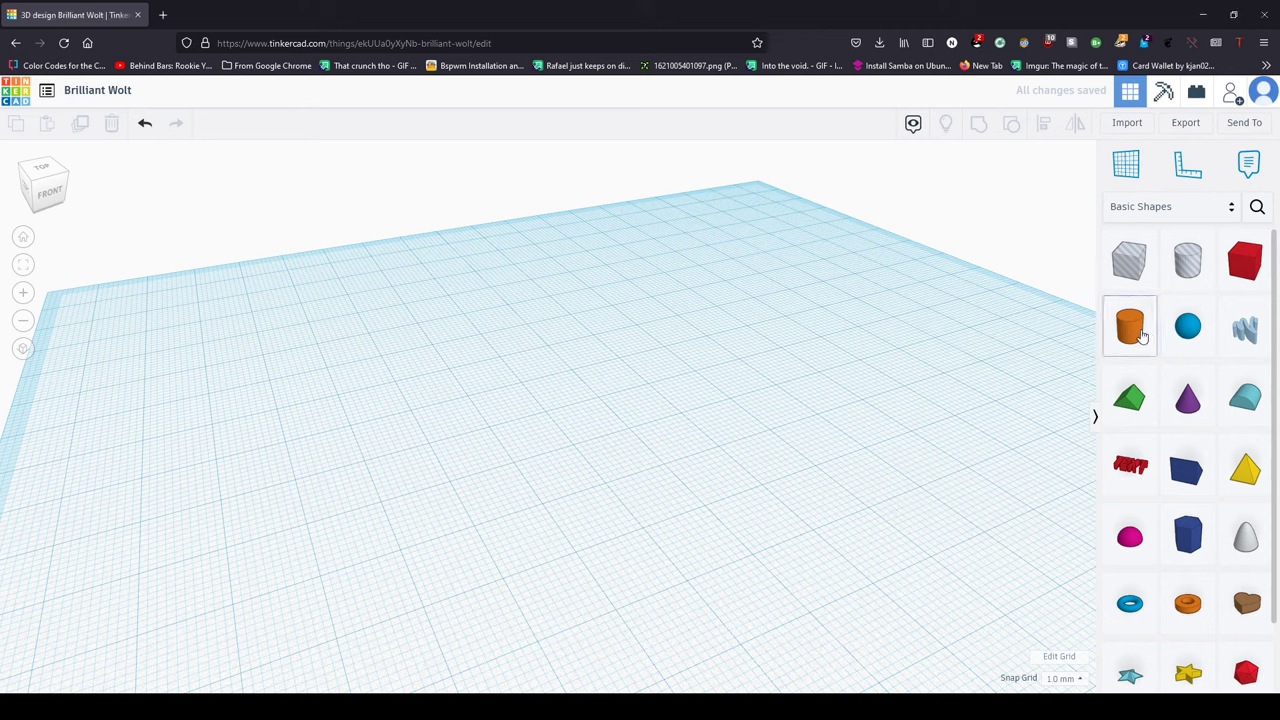
# Step: Place a solid orange cylinder from Basic Shapes as the first shape on the workplane
pyautogui.click(1128, 326)
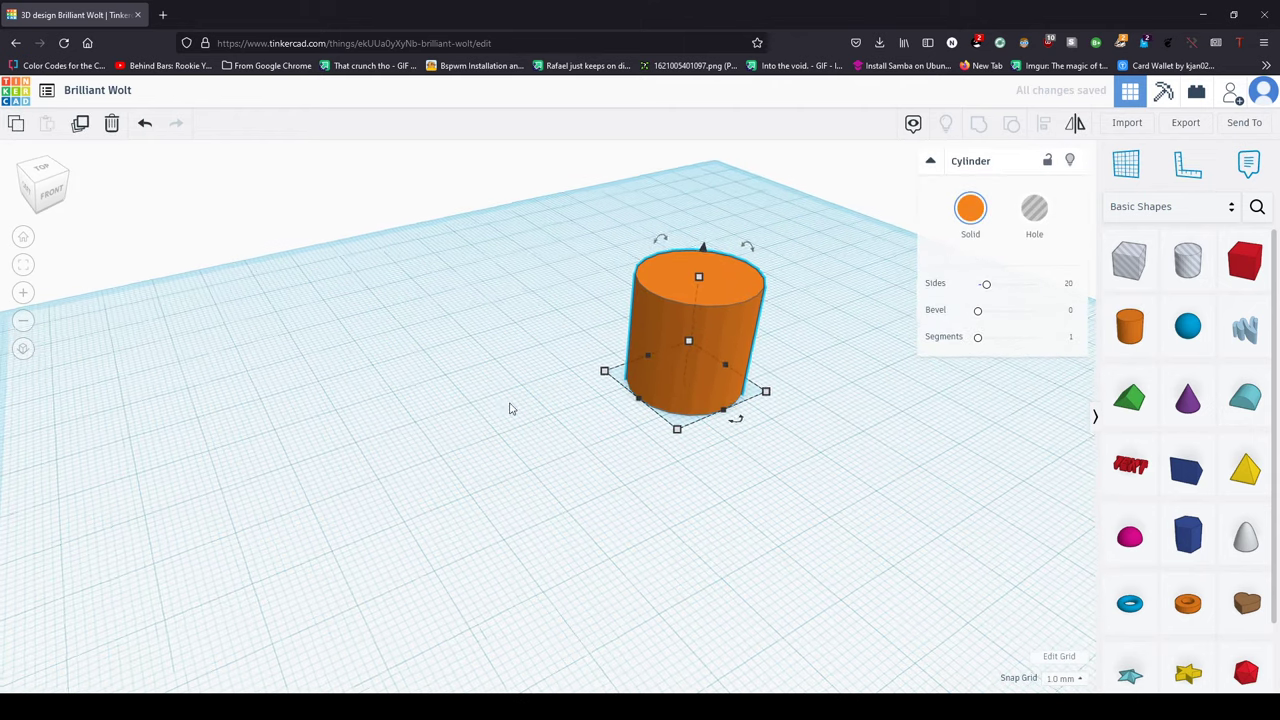
# Step: Add a thinner 10 x 10 cylinder beside the orange one, make it a hole, and deselect it
pyautogui.moveTo(700, 340); pyautogui.dragTo(450, 360)
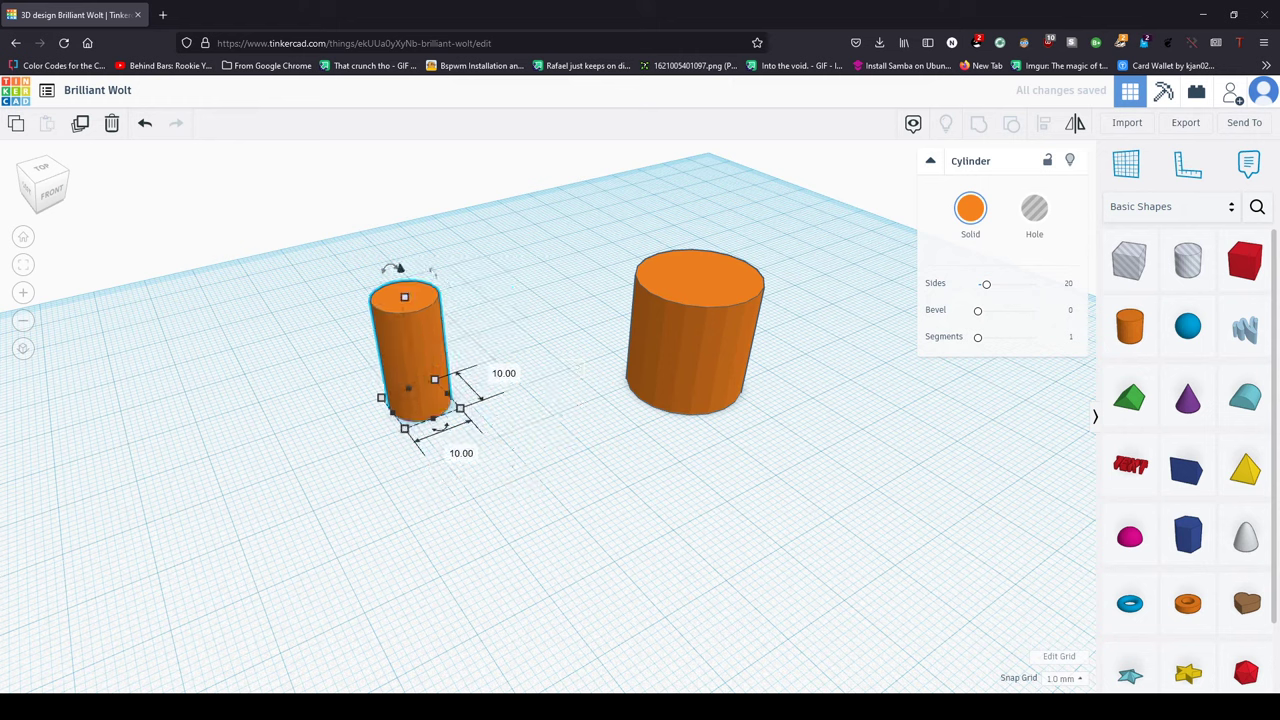
pyautogui.click(1034, 206)
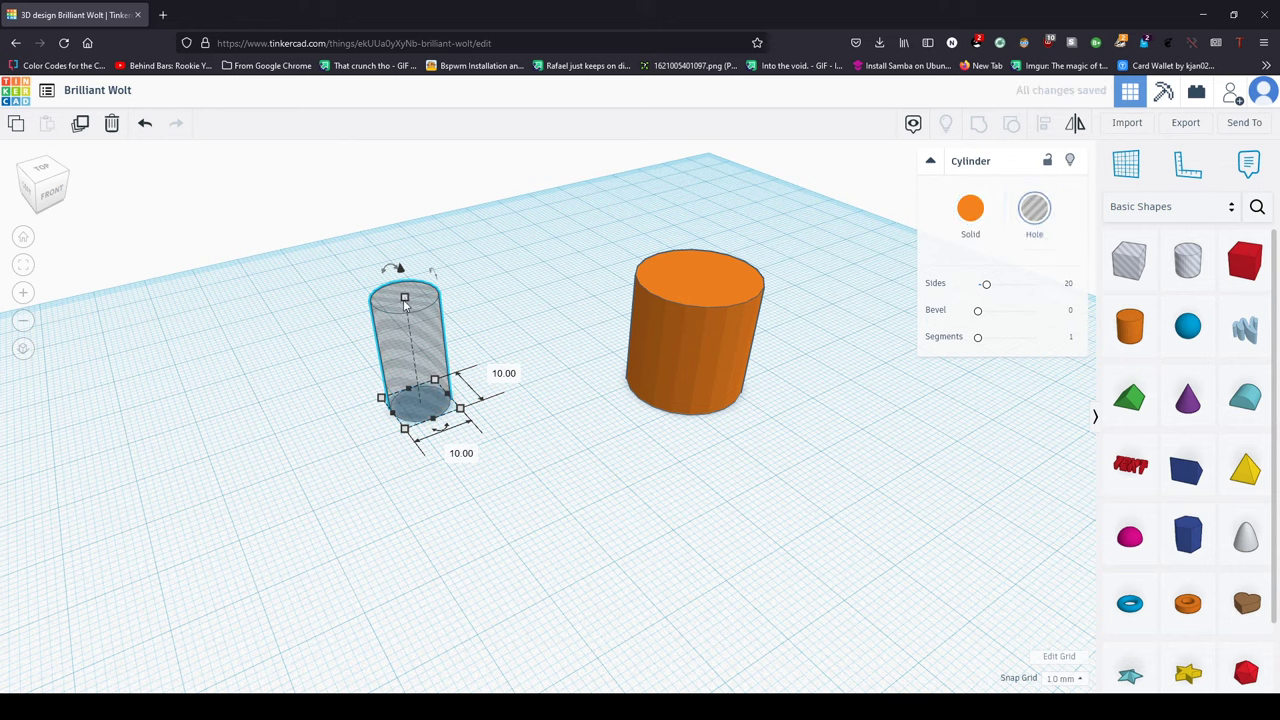
pyautogui.click(560, 312)
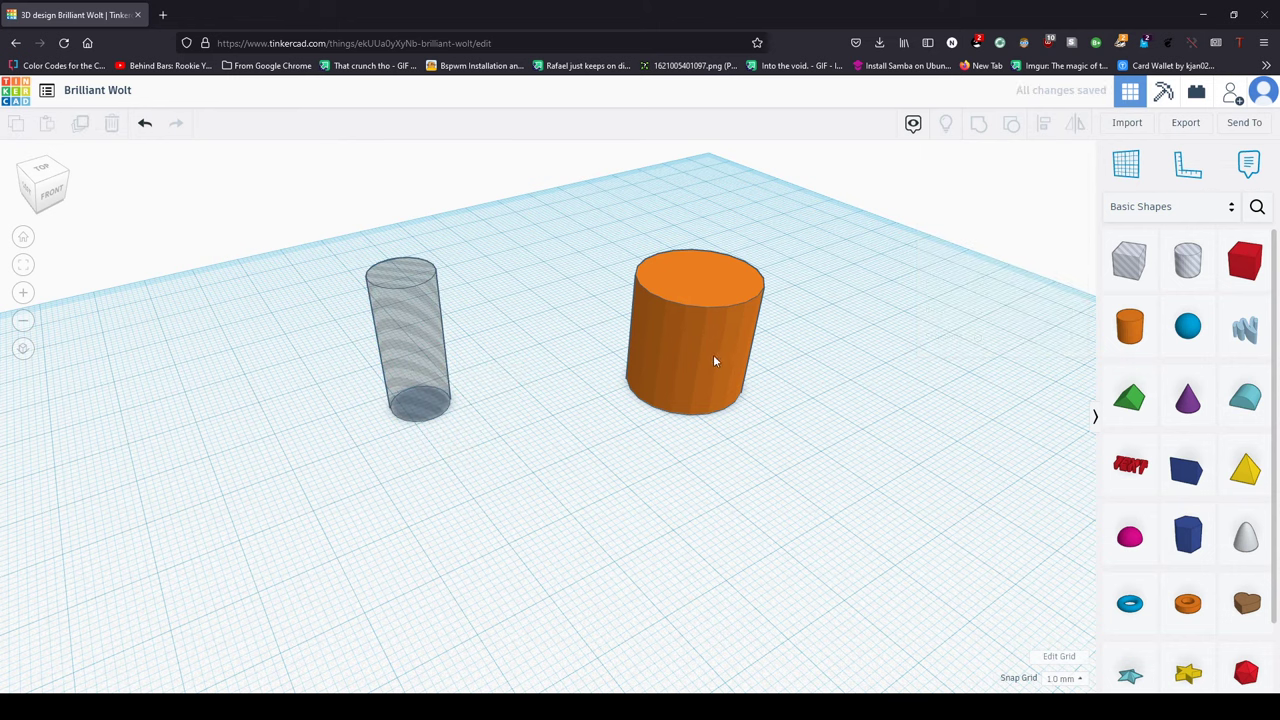
# Step: Select the solid cylinder and Shift-select the hole cylinder as one two-shape set for aligning
pyautogui.click(696, 330)
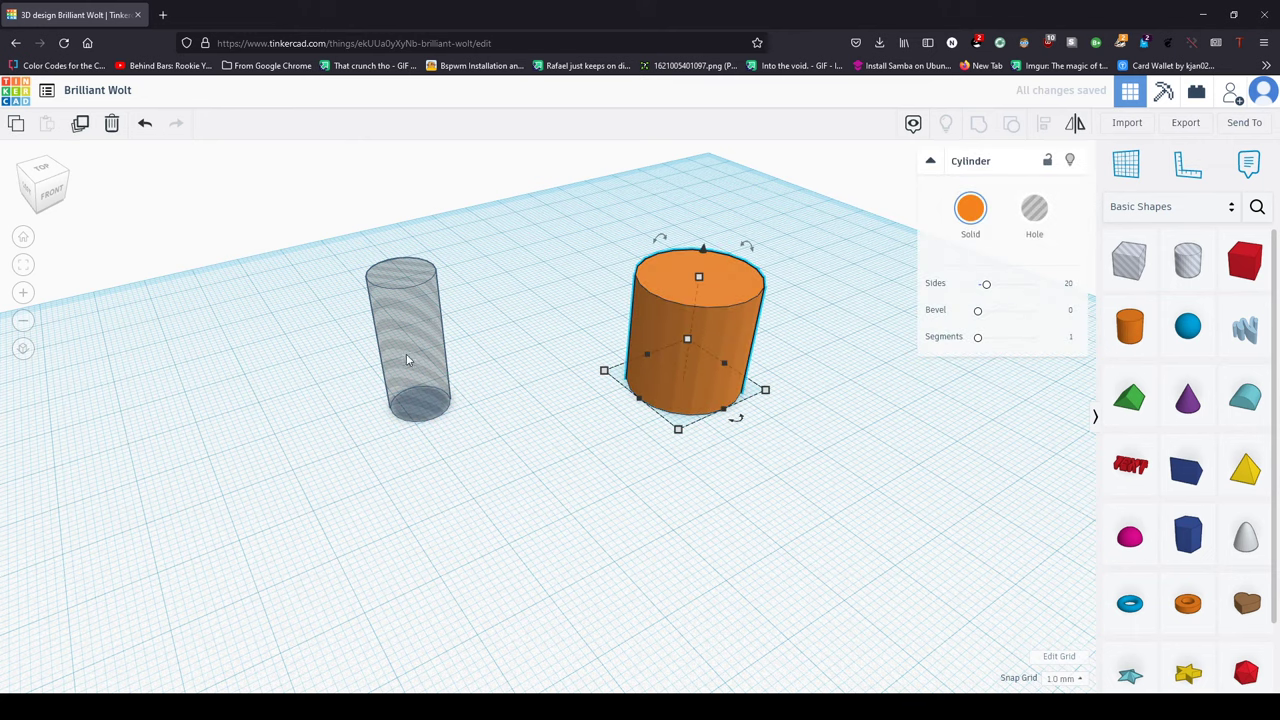
pyautogui.click(1044, 124)
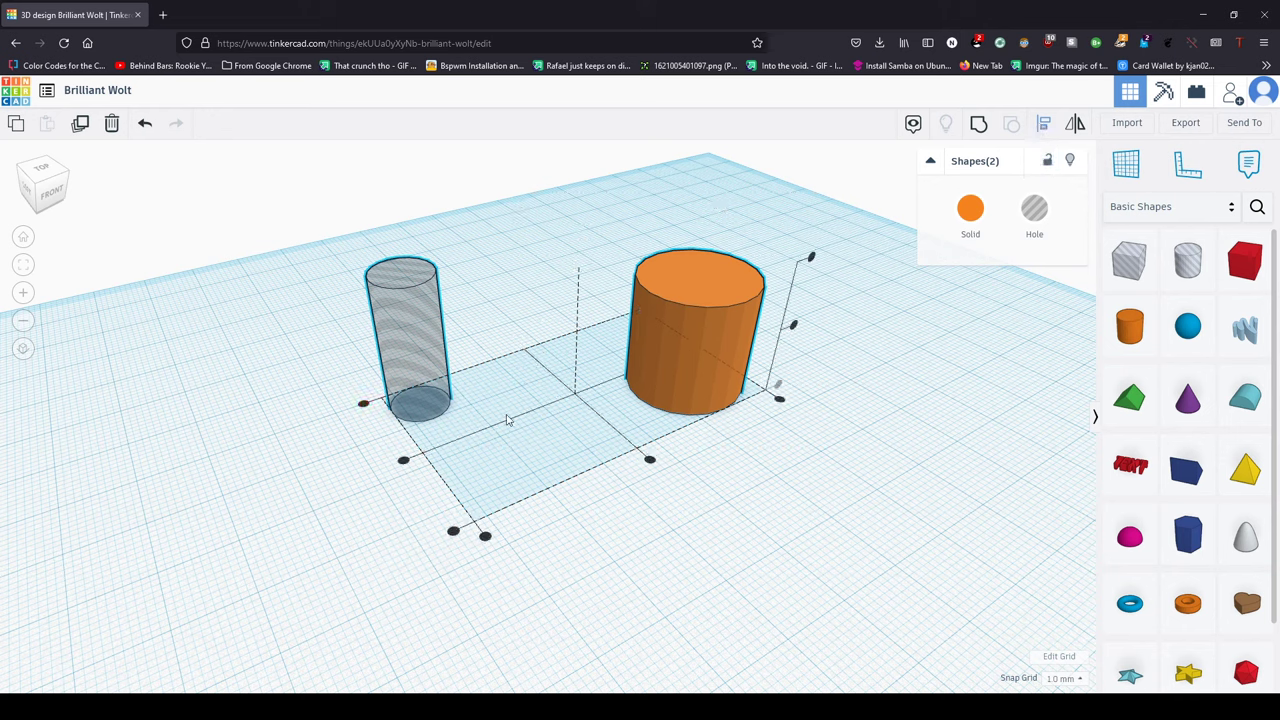
pyautogui.moveTo(396, 456)
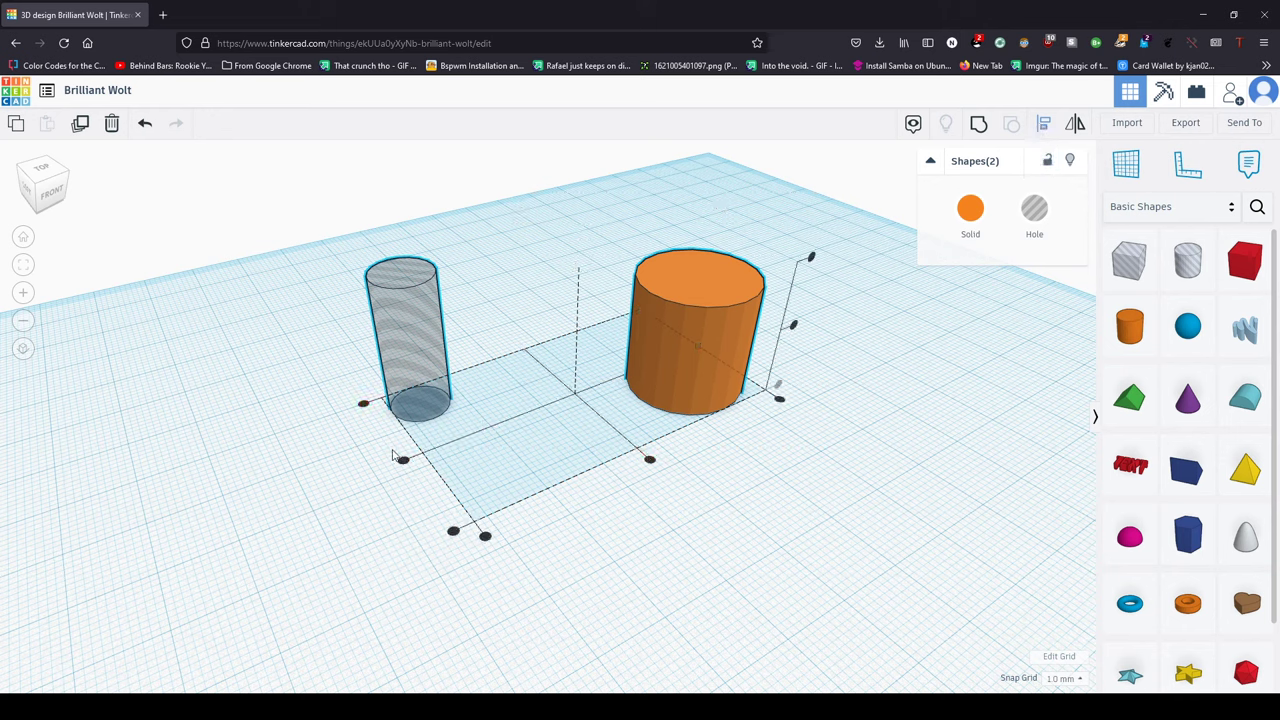